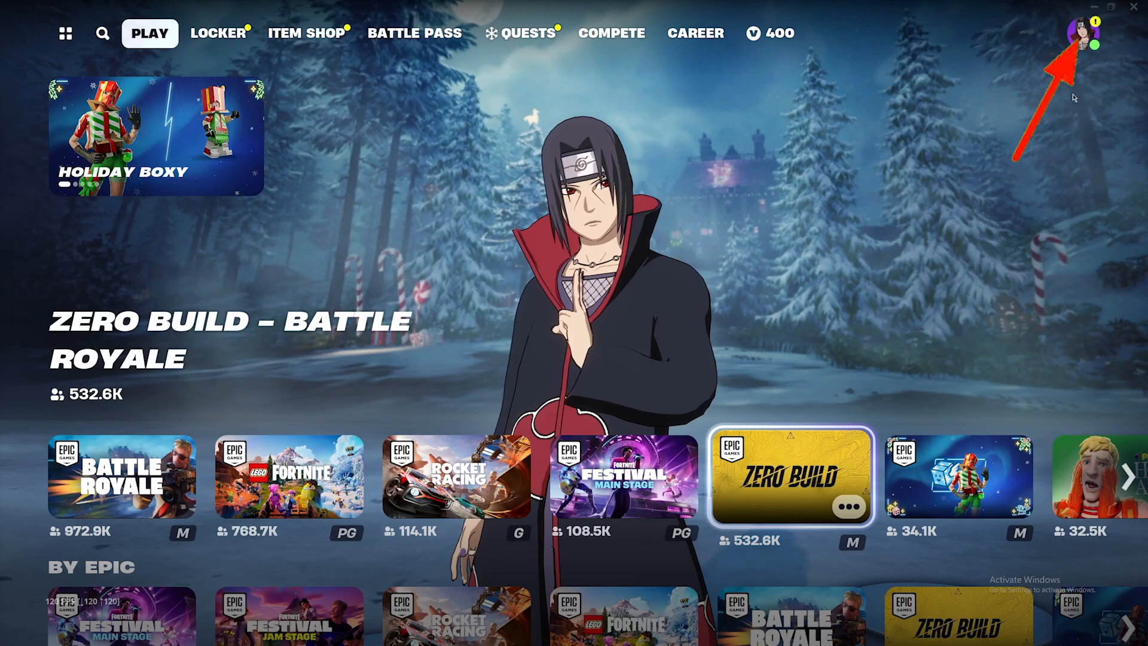
- Reach the game menu from the lobby via the profile side panel
{"action": "left_click", "coordinate": [1079, 33]}
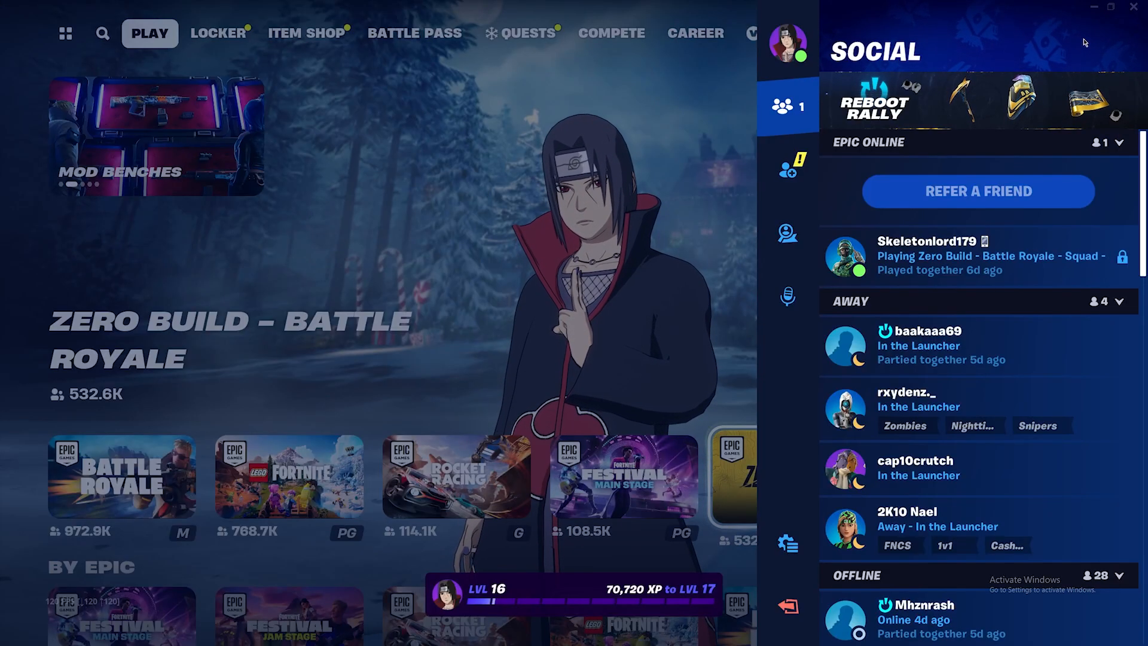
{"action": "left_click", "coordinate": [789, 544]}
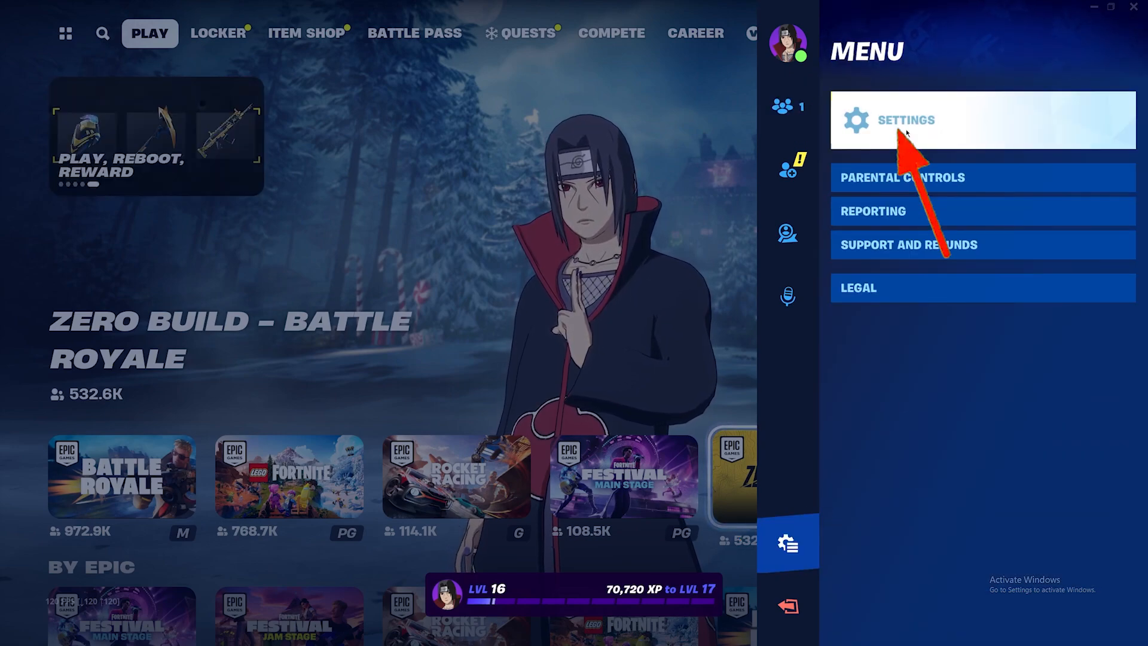
- In the Video settings, cycle Window Mode from Fullscreen through Windowed Fullscreen to Windowed
{"action": "left_click", "coordinate": [907, 118]}
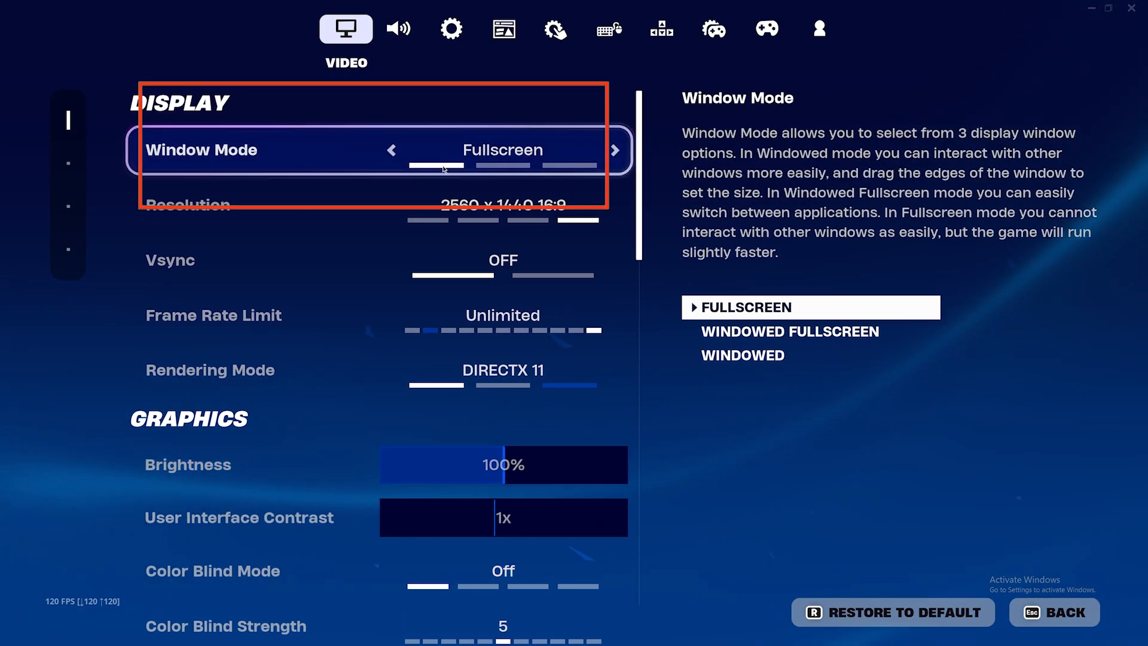
{"action": "left_click", "coordinate": [615, 149]}
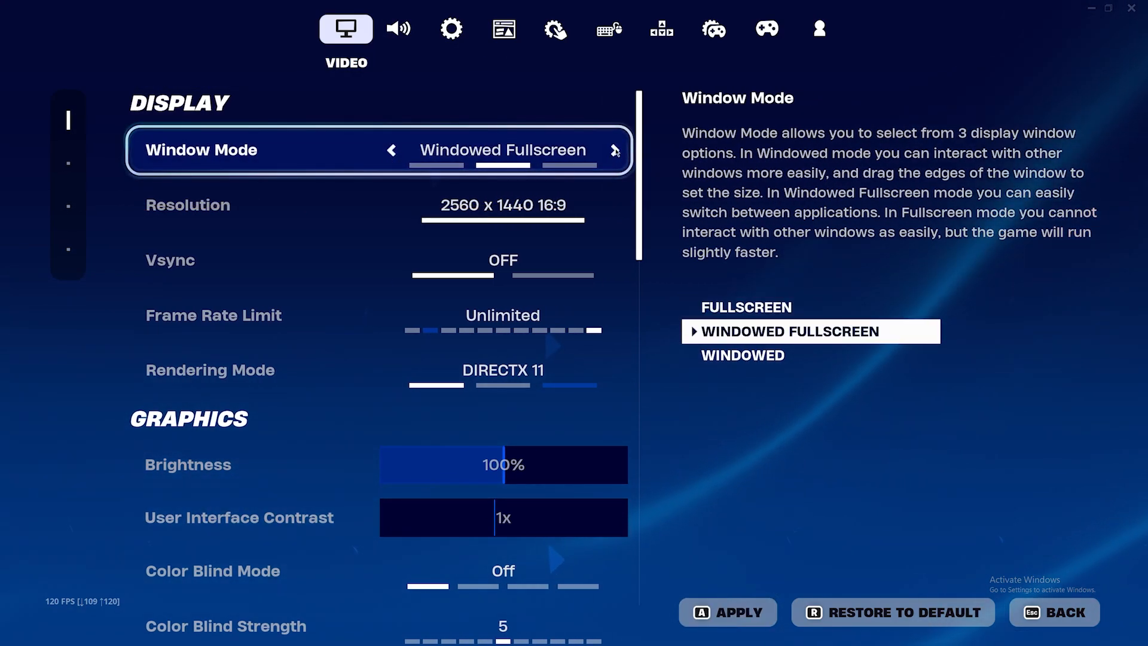
{"action": "left_click", "coordinate": [615, 149]}
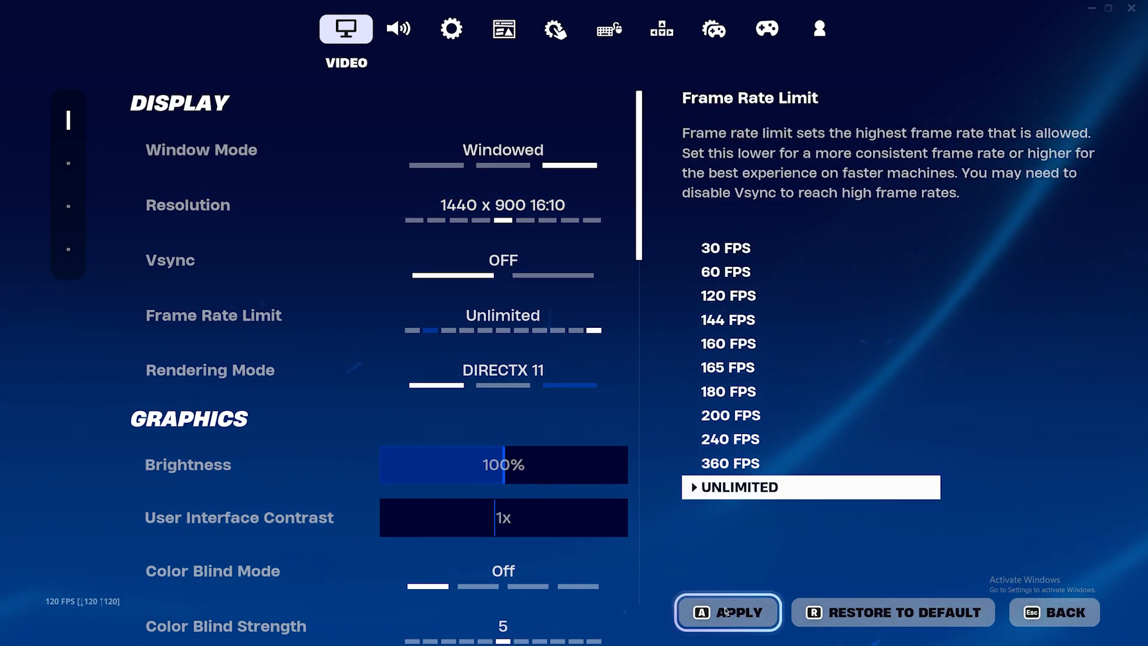
- Apply the windowed video settings and keep the changes when prompted
{"action": "left_click", "coordinate": [729, 613]}
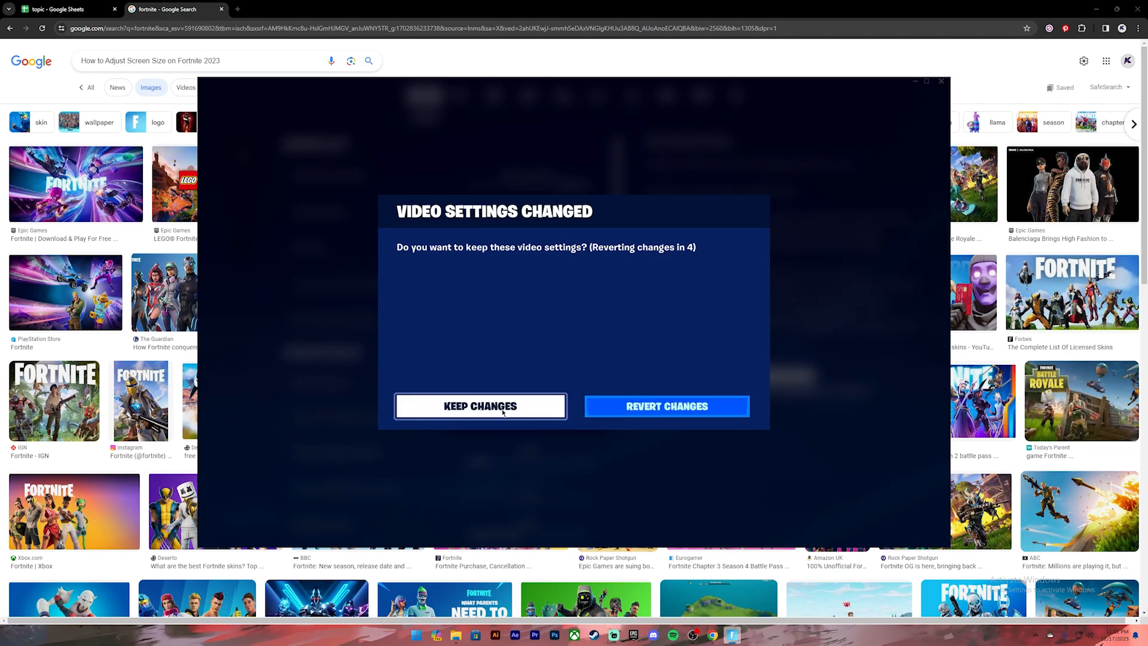
{"action": "left_click", "coordinate": [481, 406]}
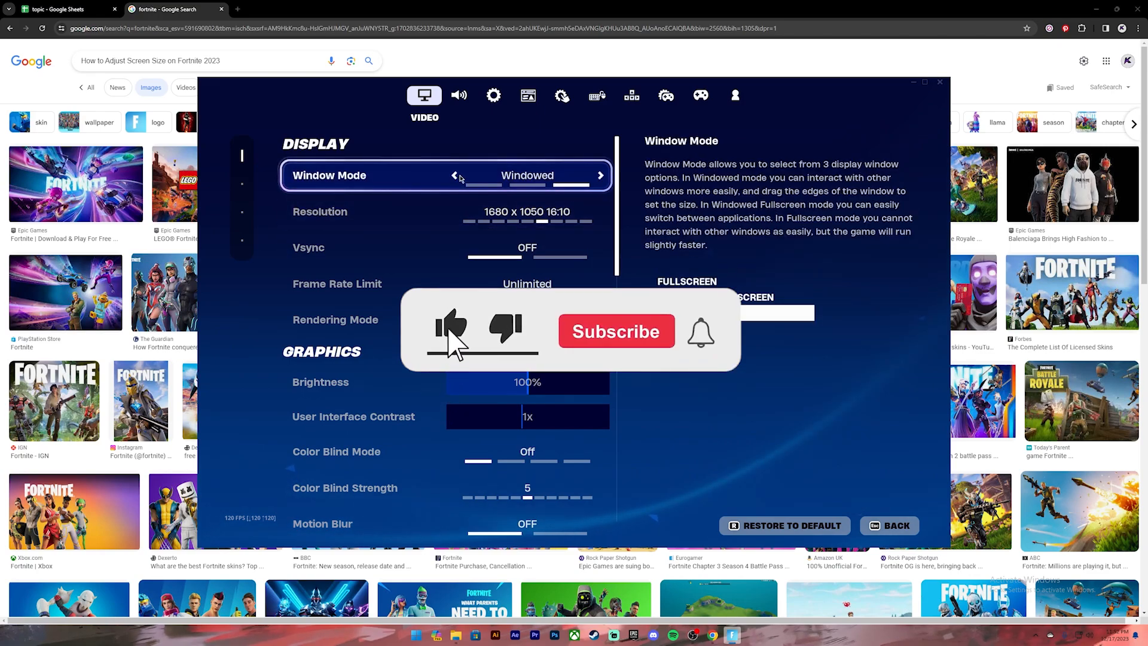
- Cycle Window Mode back to Fullscreen at 2560 x 1440 without applying
{"action": "left_click", "coordinate": [601, 175]}
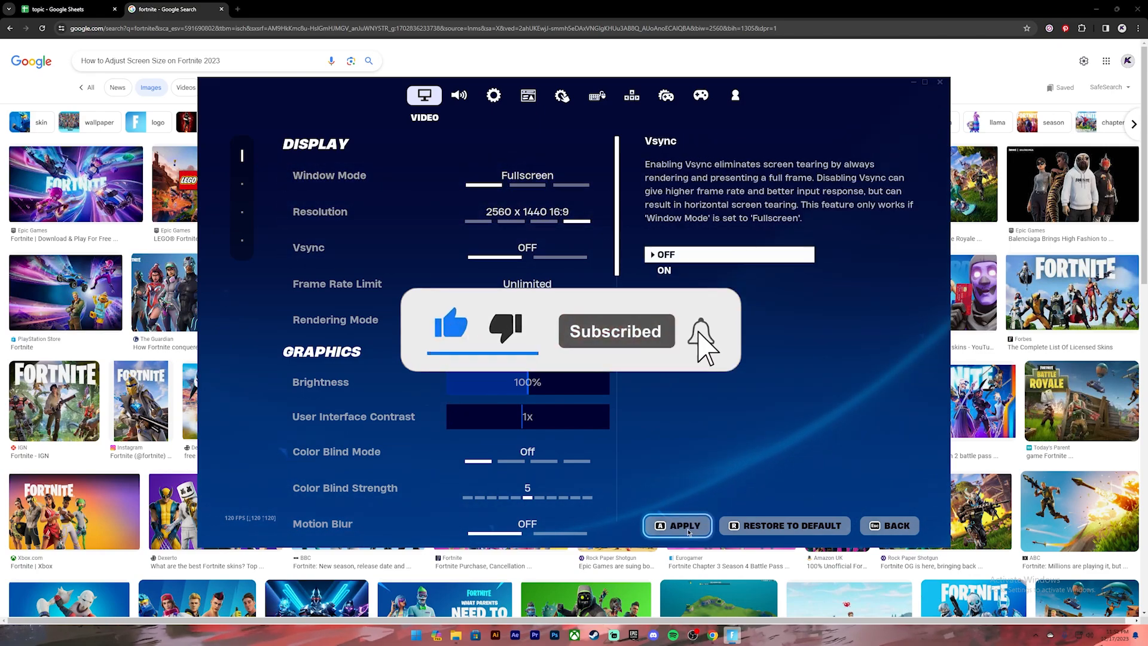